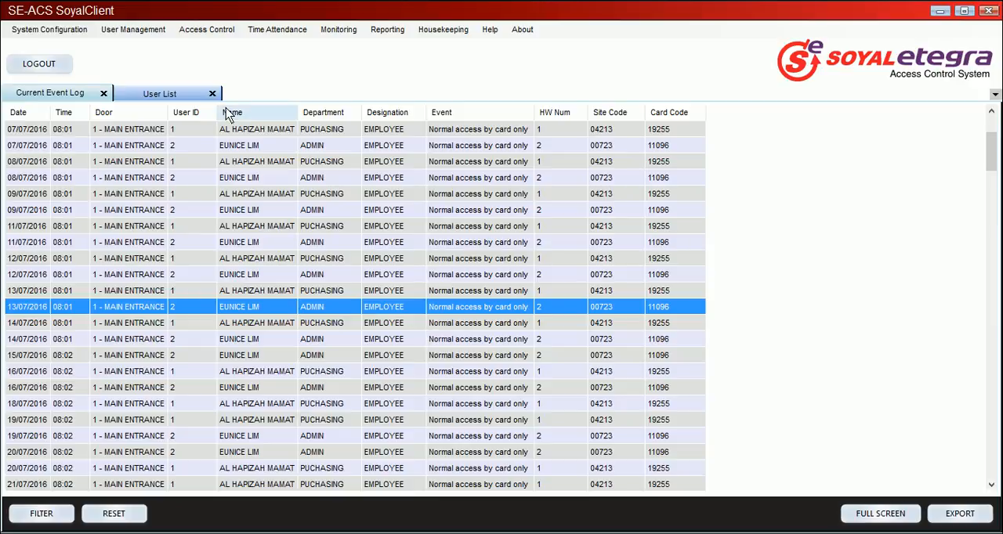
Step: Open Attendance Edit from the Time Attendance menu to list August 2016 records
{"action": "left_click", "coordinate": [277, 29]}
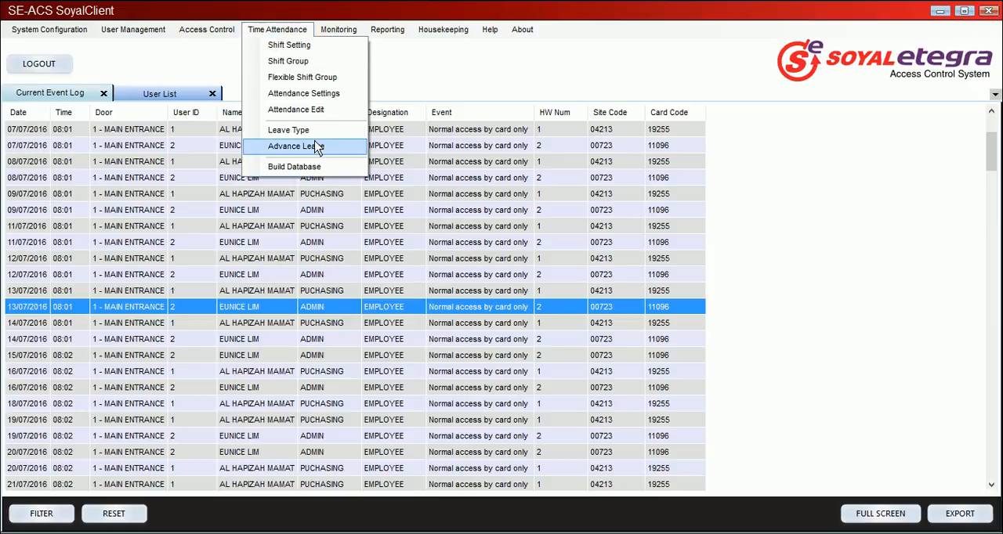
{"action": "left_click", "coordinate": [295, 109]}
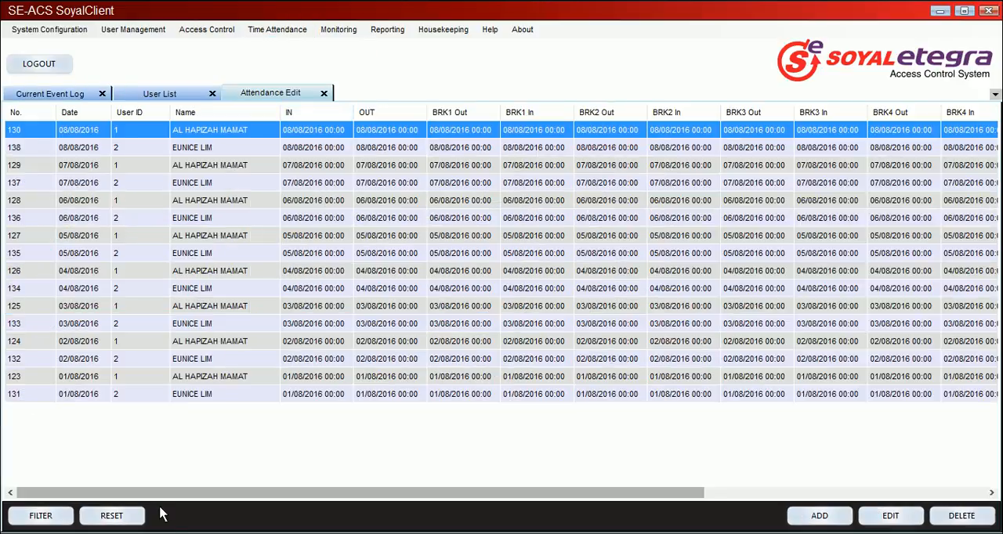
Step: Set the attendance filter date range from 01/07/2016 to 31/08/2016
{"action": "left_click", "coordinate": [40, 515]}
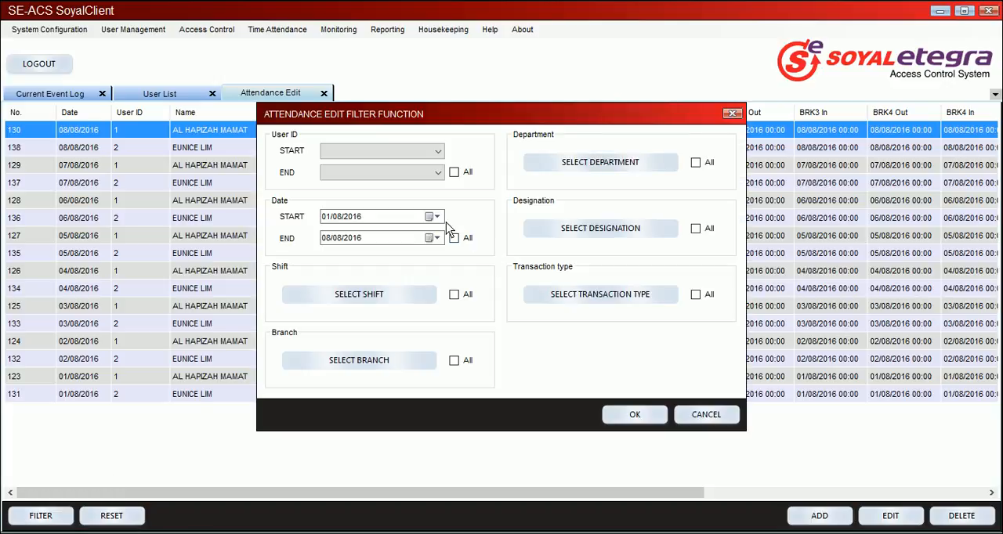
{"action": "left_click", "coordinate": [434, 217]}
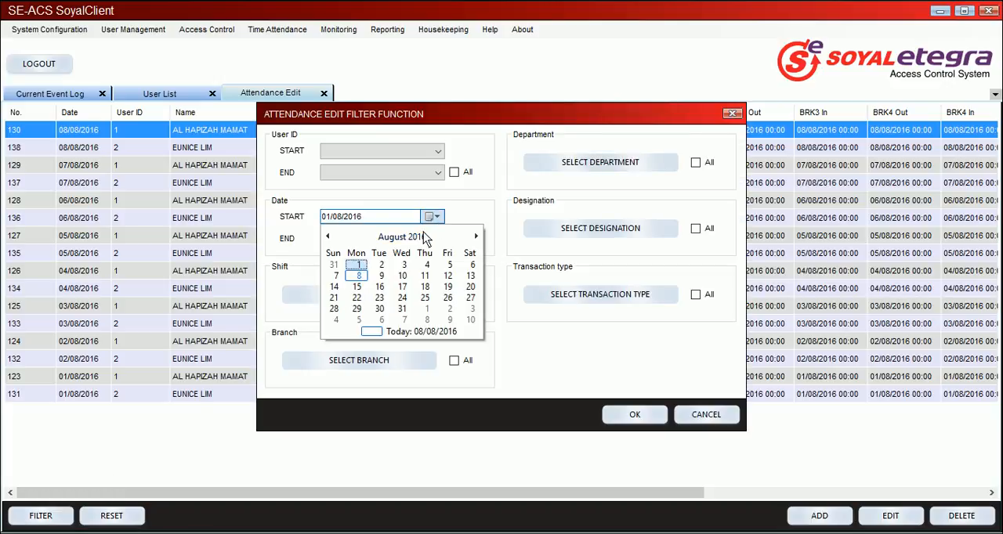
{"action": "left_click", "coordinate": [401, 237]}
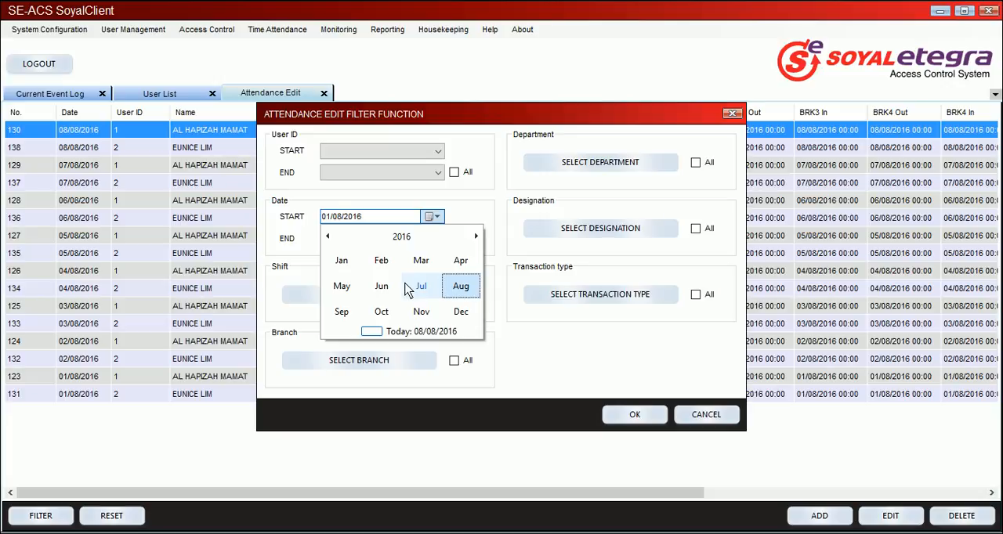
{"action": "left_click", "coordinate": [420, 285]}
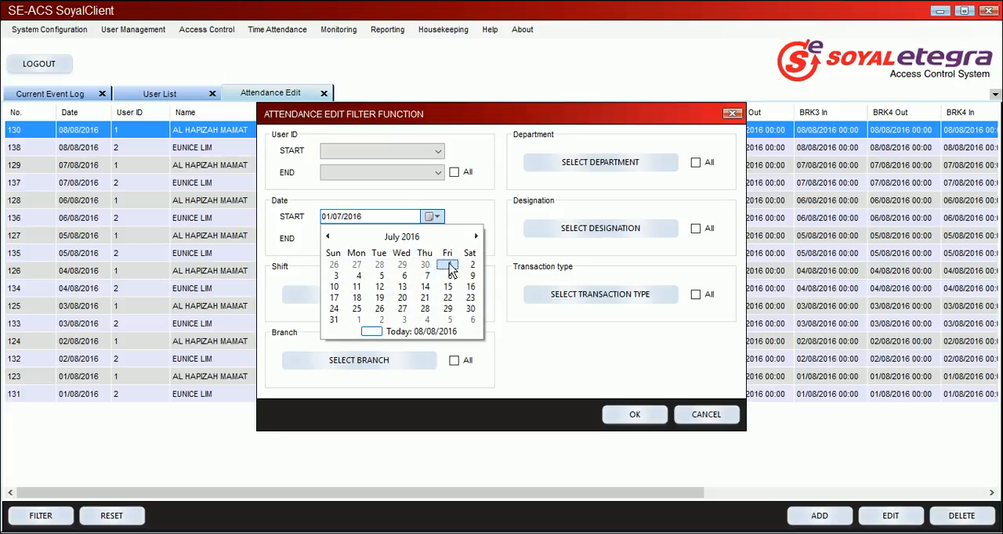
{"action": "left_click", "coordinate": [432, 237]}
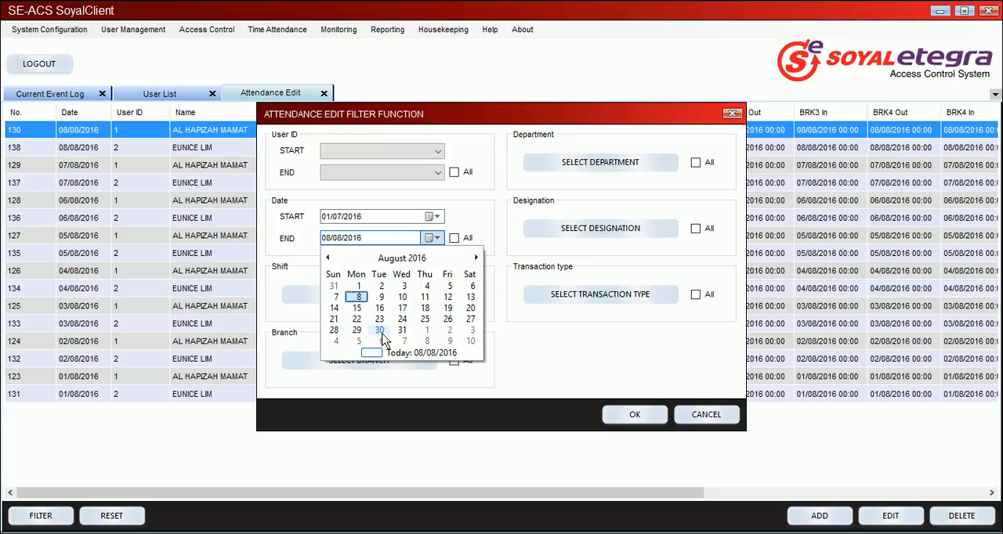
{"action": "left_click", "coordinate": [402, 330]}
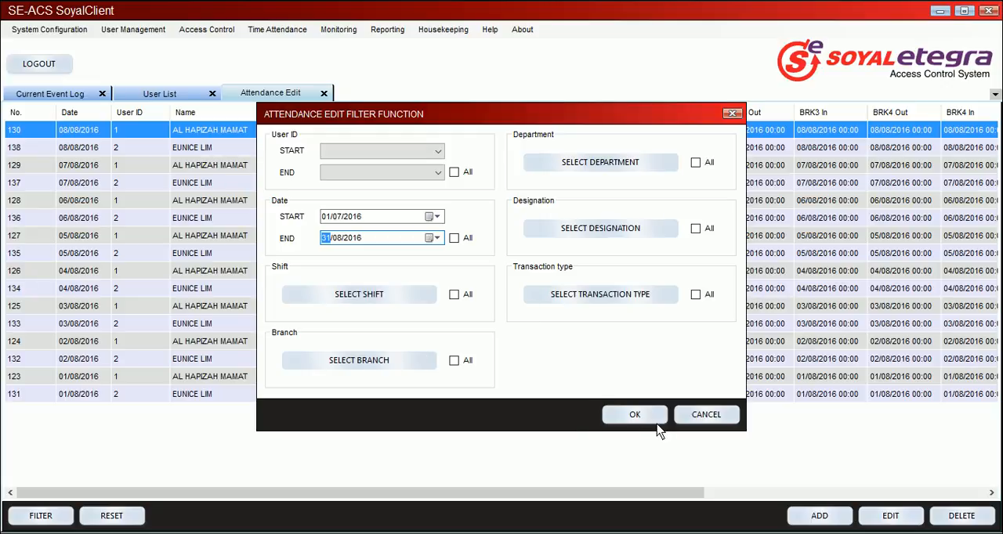
{"action": "mouse_move", "coordinate": [476, 202]}
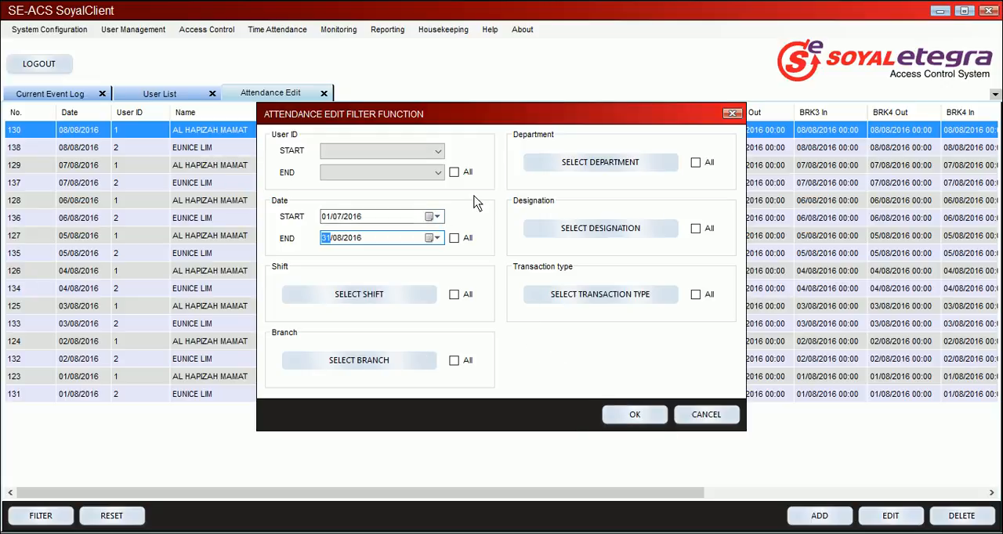
Step: Include all shifts, branches, designations and transaction types, and apply the filter
{"action": "left_click", "coordinate": [454, 238]}
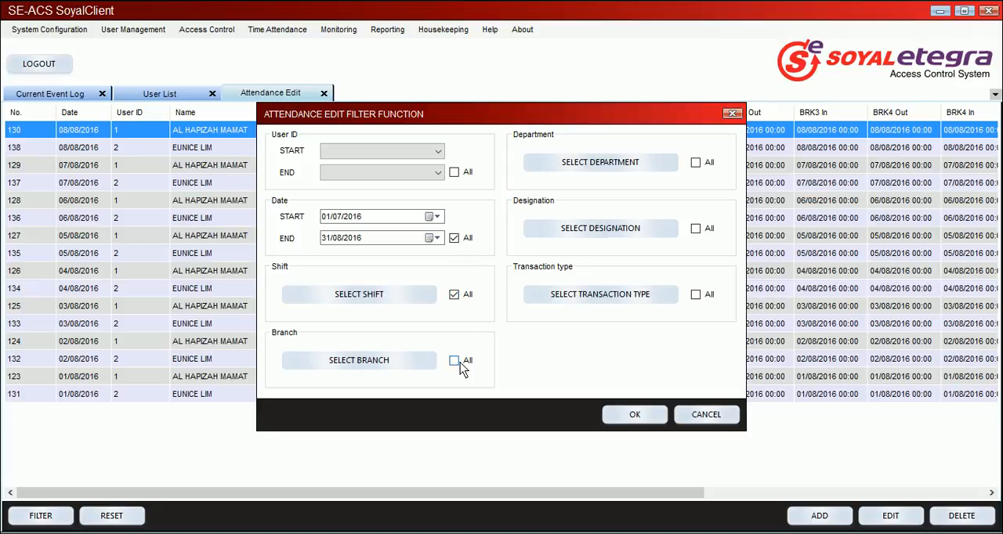
{"action": "left_click", "coordinate": [454, 361]}
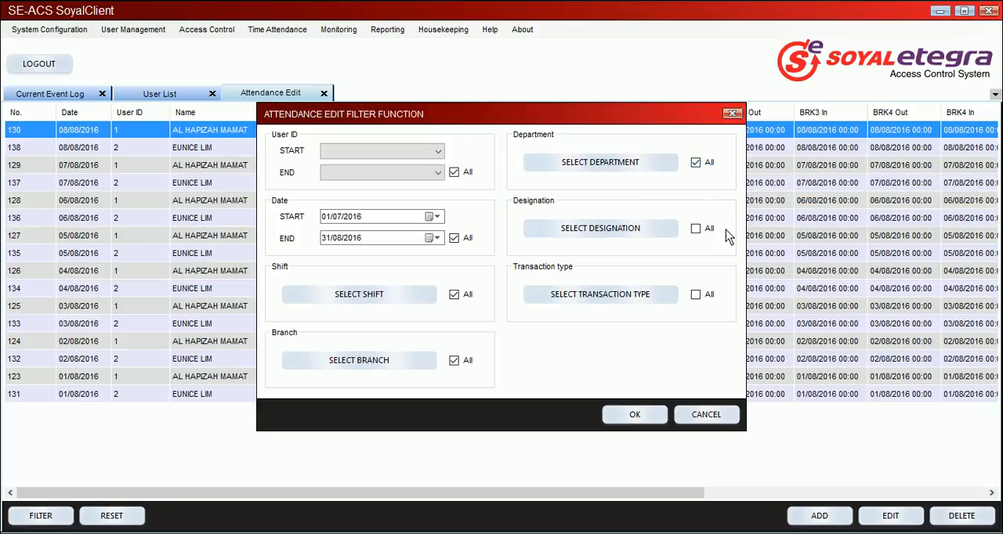
{"action": "left_click", "coordinate": [694, 228]}
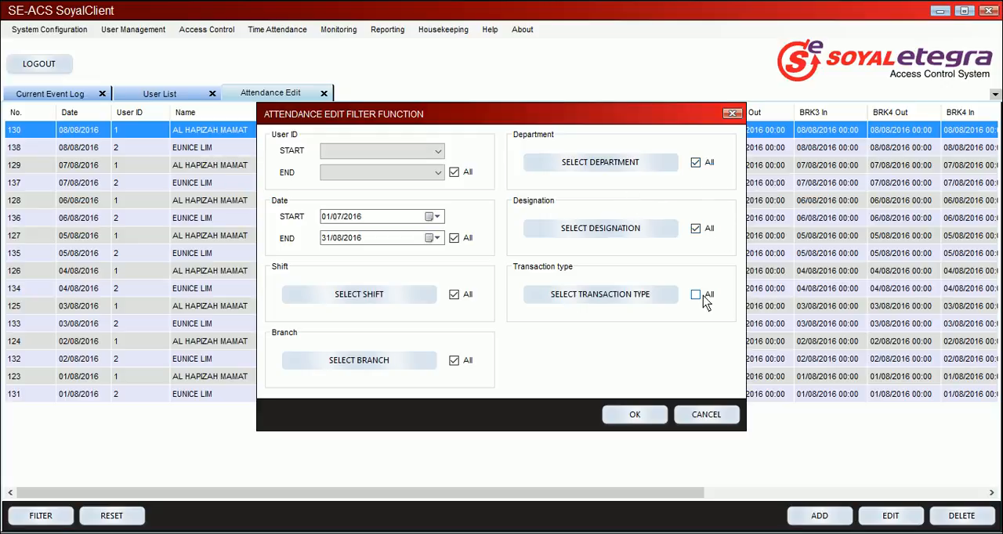
{"action": "left_click", "coordinate": [695, 294]}
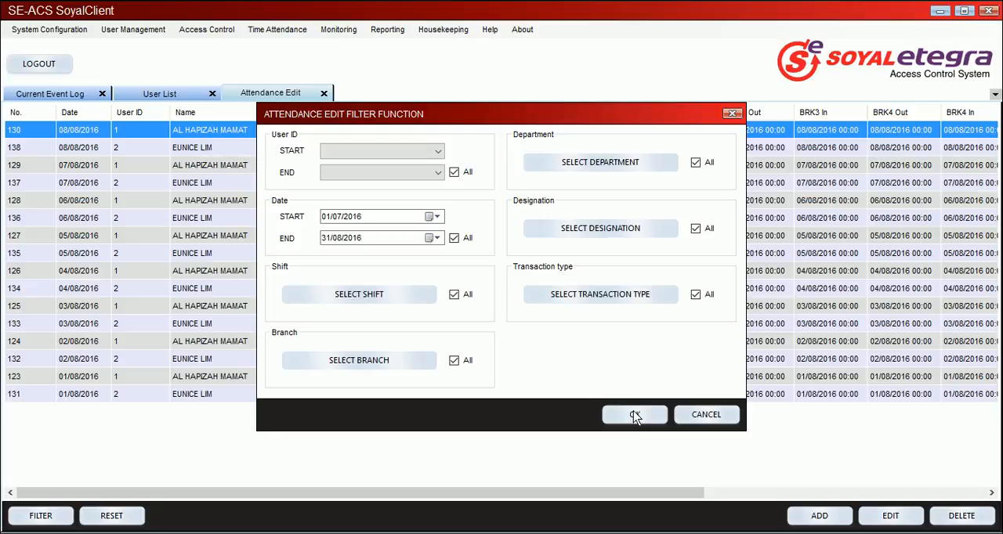
{"action": "left_click", "coordinate": [634, 415]}
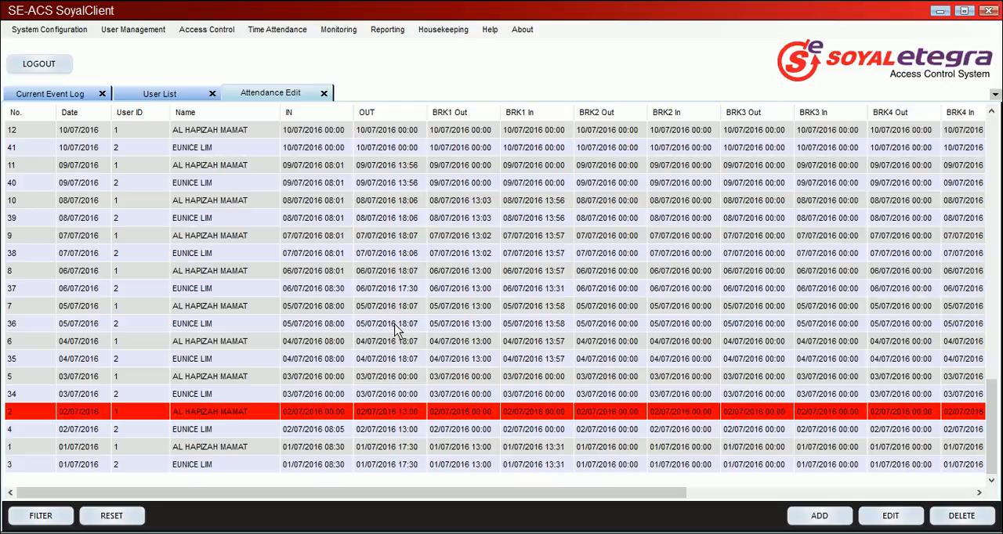
{"action": "mouse_move", "coordinate": [403, 414]}
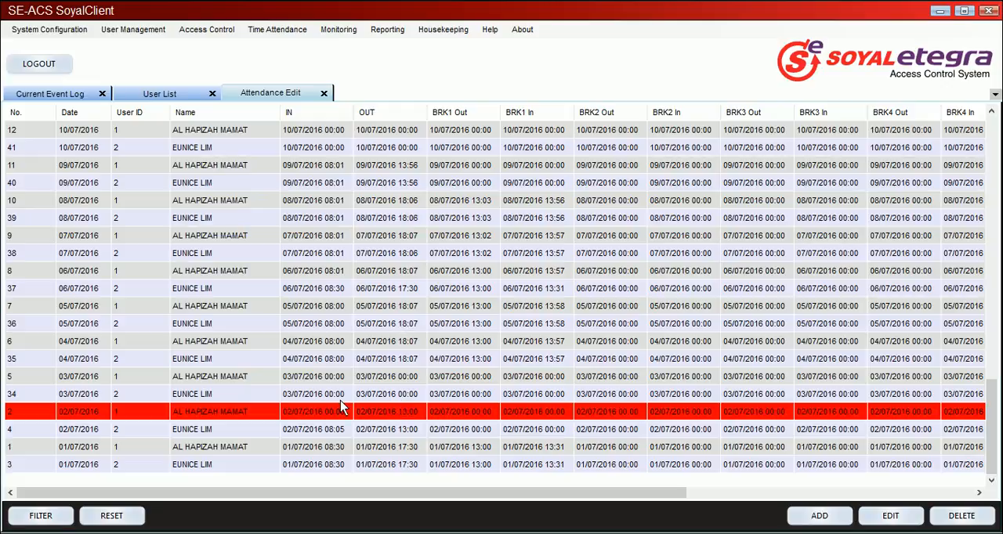
{"action": "left_click", "coordinate": [889, 515]}
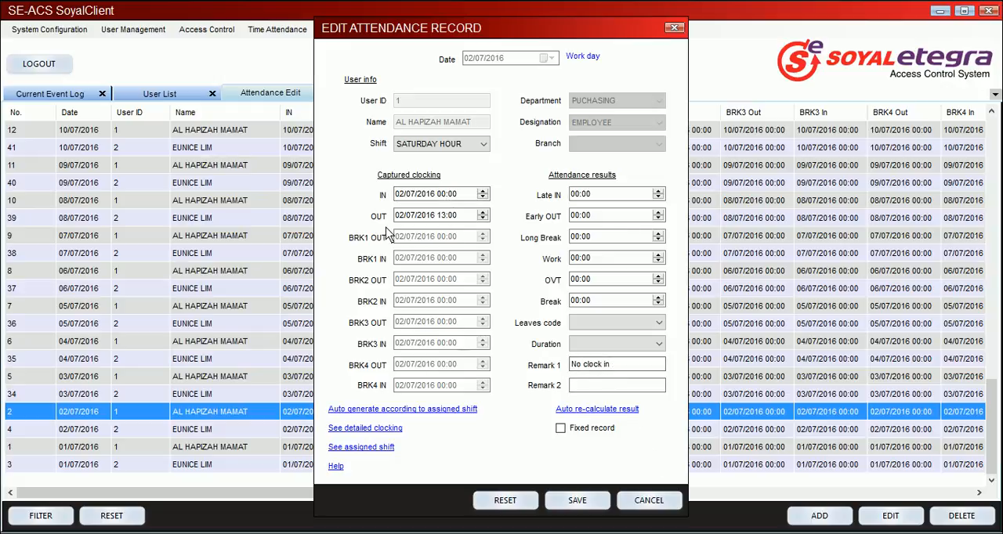
{"action": "mouse_move", "coordinate": [420, 348]}
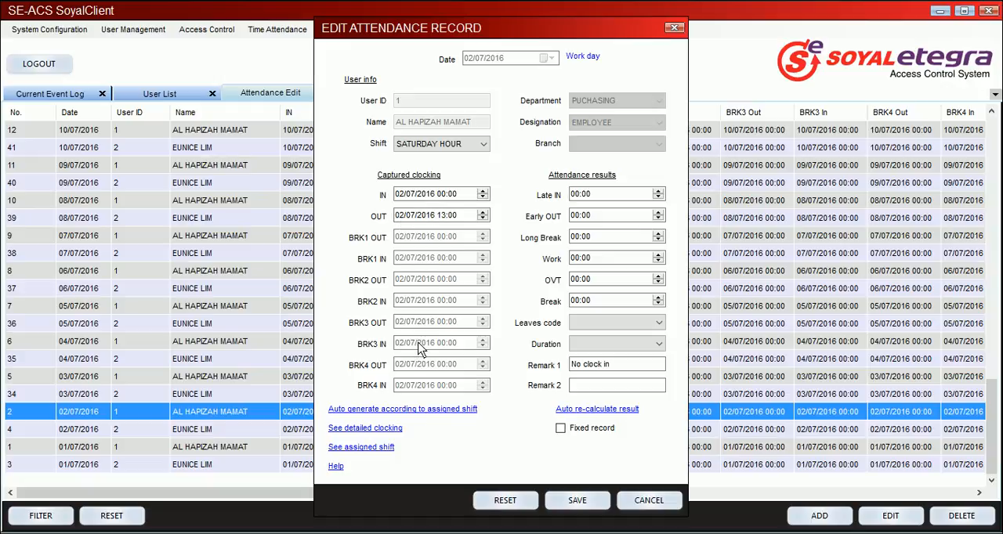
{"action": "mouse_move", "coordinate": [373, 417]}
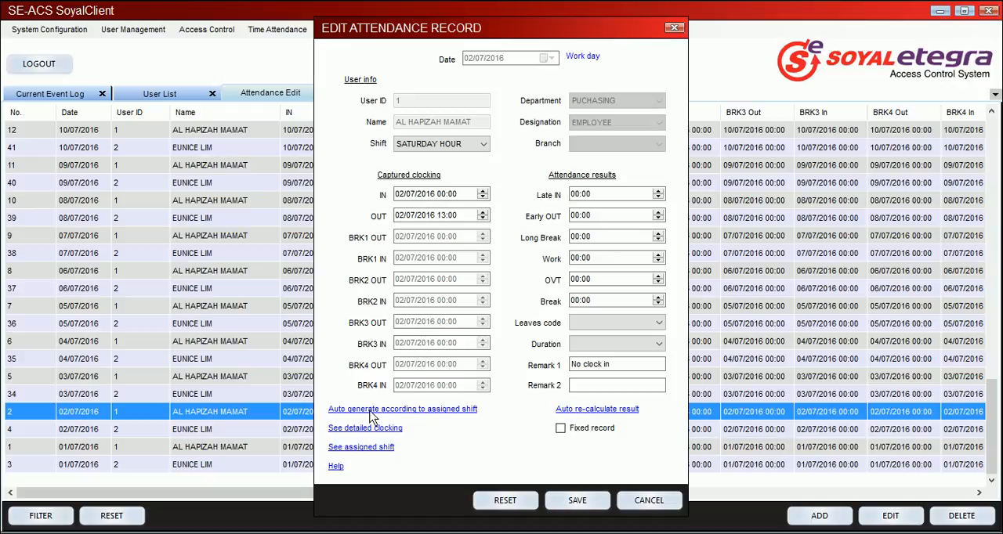
Step: Auto-generate the 08:30 clock-in from the assigned shift, then review the shift details
{"action": "left_click", "coordinate": [402, 408]}
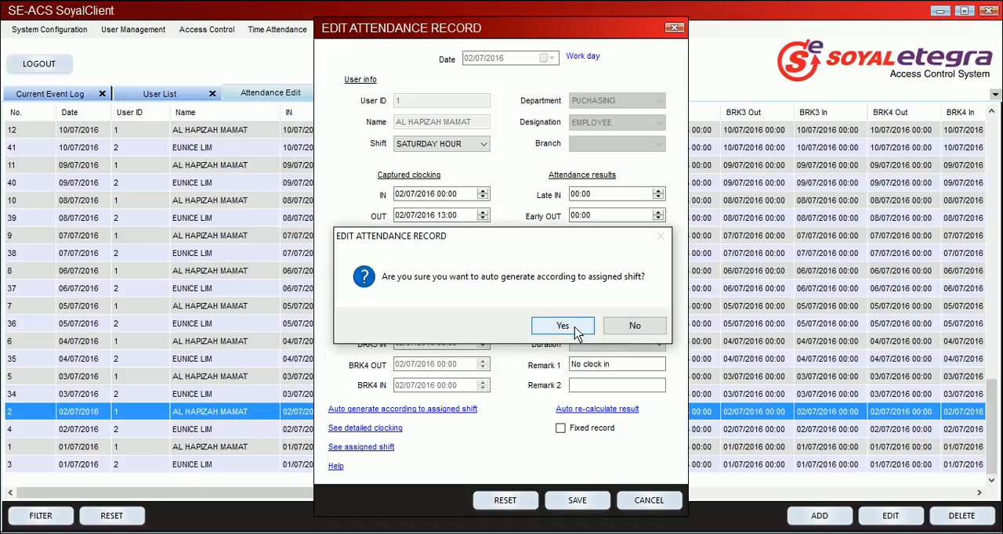
{"action": "left_click", "coordinate": [562, 325]}
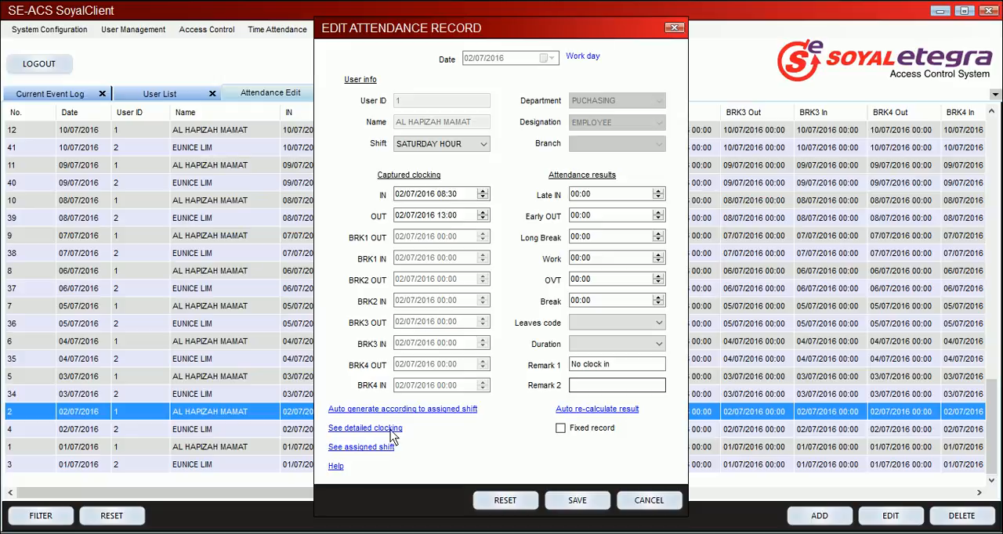
{"action": "mouse_move", "coordinate": [384, 453]}
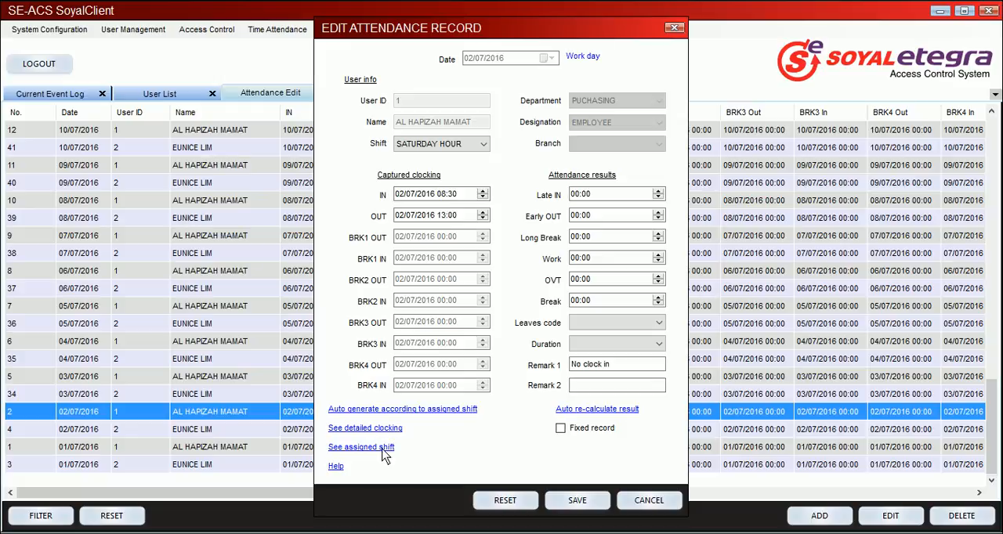
{"action": "left_click", "coordinate": [361, 446]}
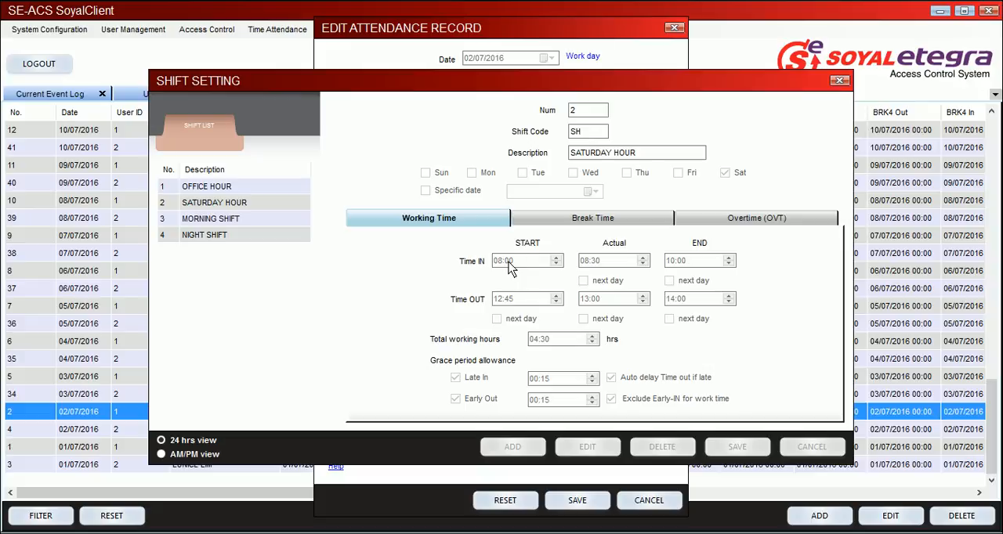
{"action": "mouse_move", "coordinate": [839, 81]}
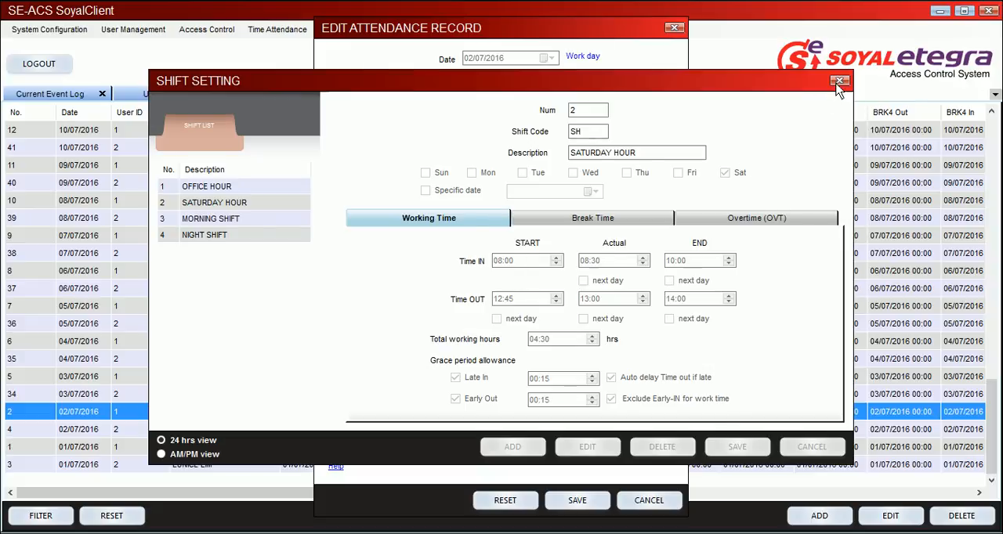
{"action": "left_click", "coordinate": [839, 82]}
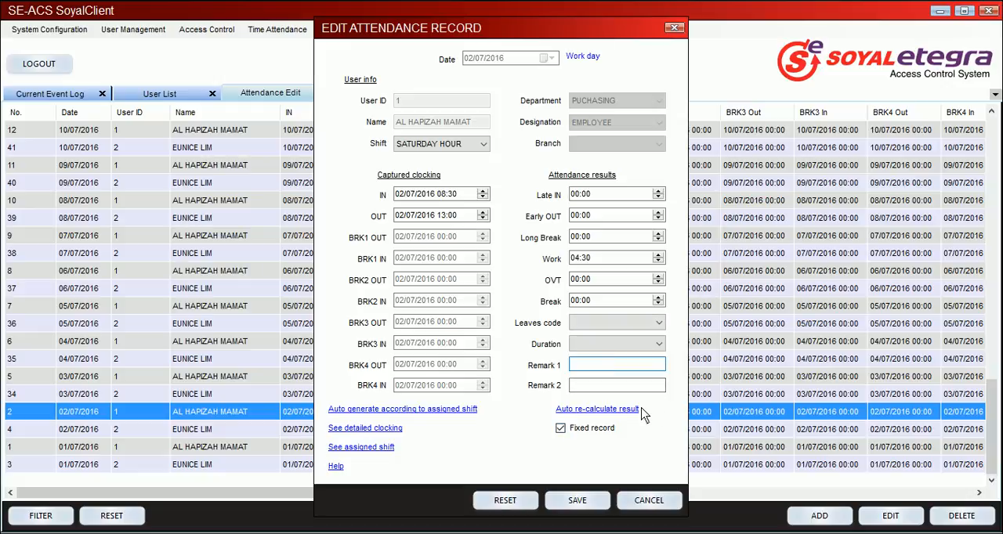
Step: Save the corrected 02/07/2016 record and dismiss the success message
{"action": "left_click", "coordinate": [577, 500]}
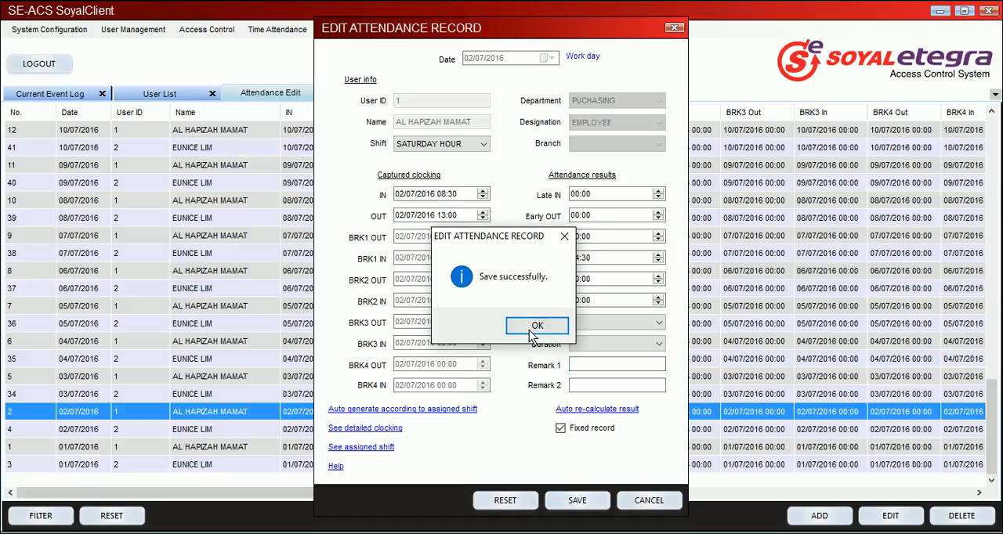
{"action": "left_click", "coordinate": [537, 325]}
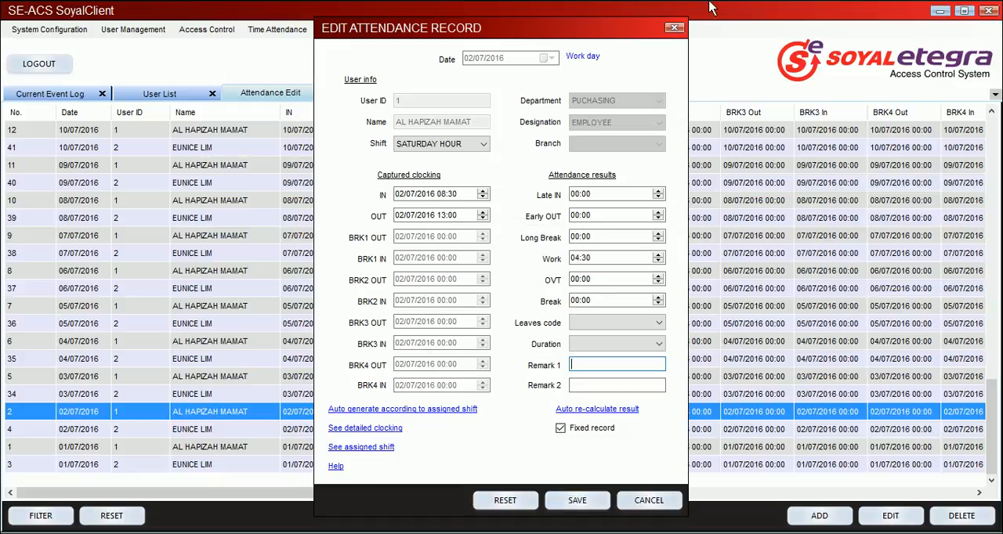